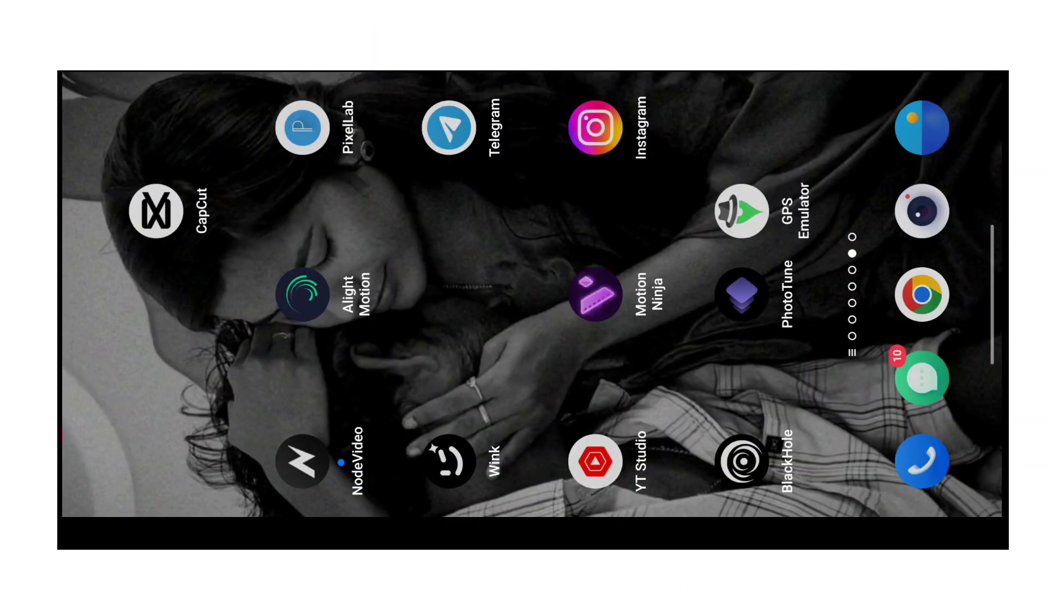
- Swipe up from the home screen to reveal the recent apps overview
{"action": "scroll", "scroll_direction": "up", "scroll_amount": 3}
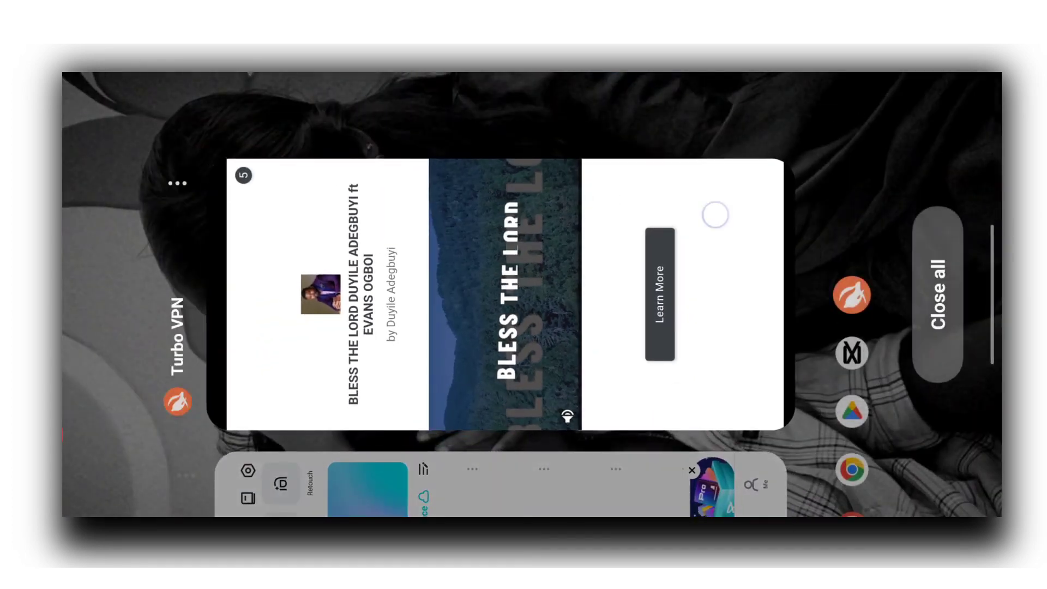
- Switch to Chrome from the recent apps cards, landing on its search entry
{"action": "left_click", "coordinate": [937, 293]}
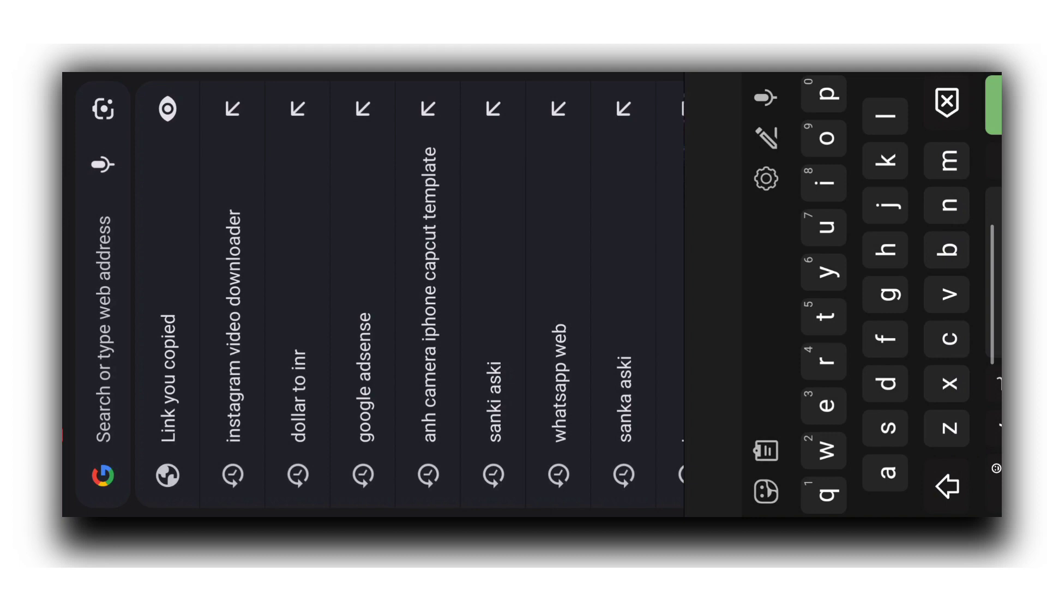
- Search 'anh camera iphone capcut template' and use the template in CapCut
{"action": "type", "text": "ac"}
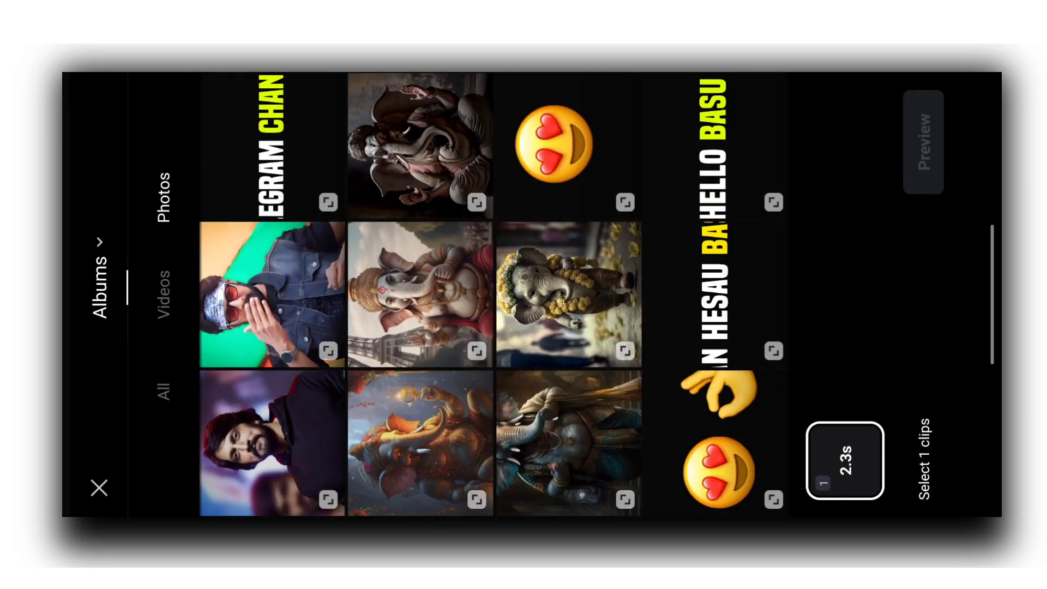
- Scroll the Photos picker to the man-in-sunglasses photo for the 2.3-second slot
{"action": "scroll", "scroll_direction": "left", "scroll_amount": 3}
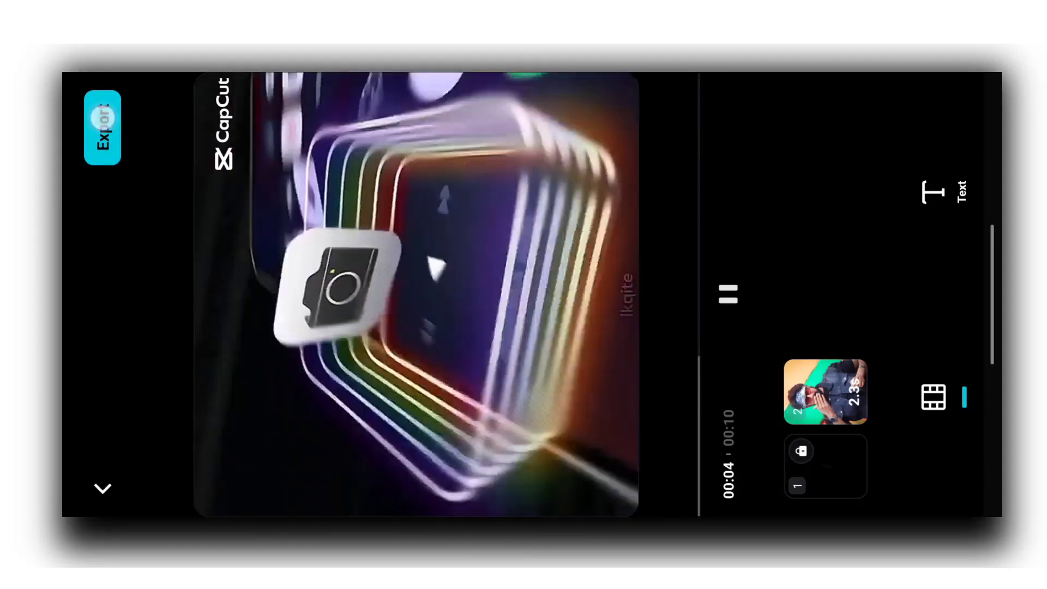
- Export the finished camera-template video and start a new project
{"action": "left_click", "coordinate": [102, 126]}
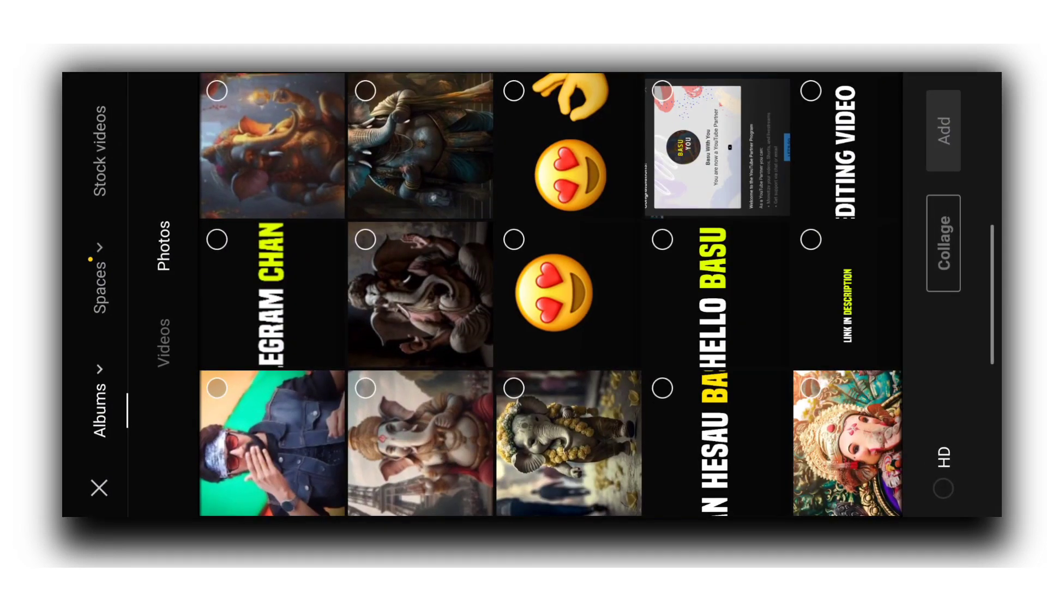
- Add the exported 9-second clip from the Videos tab to a new 9:16 project
{"action": "left_click", "coordinate": [159, 341]}
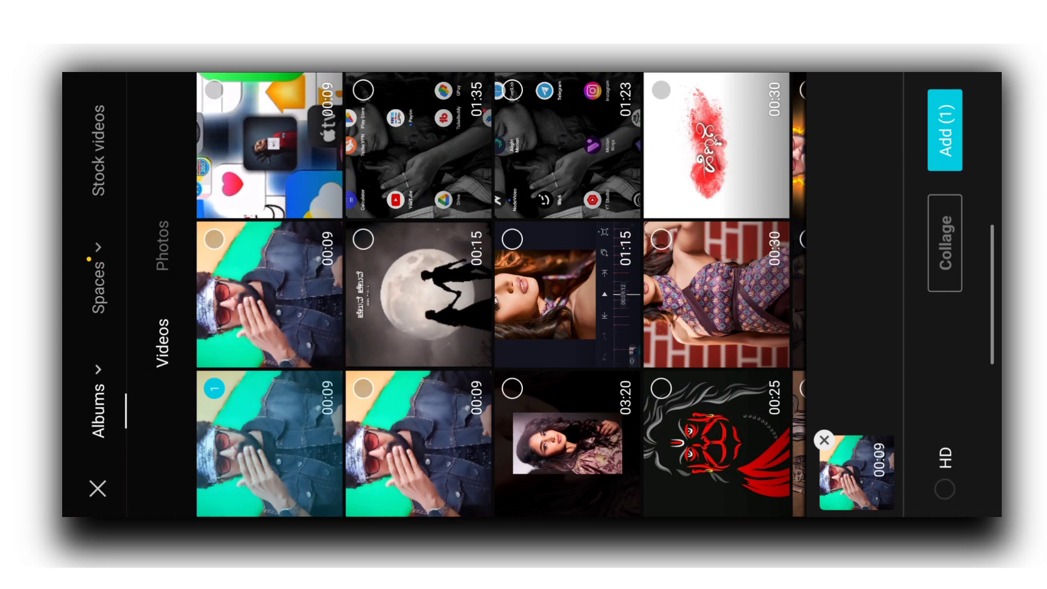
{"action": "left_click", "coordinate": [943, 132]}
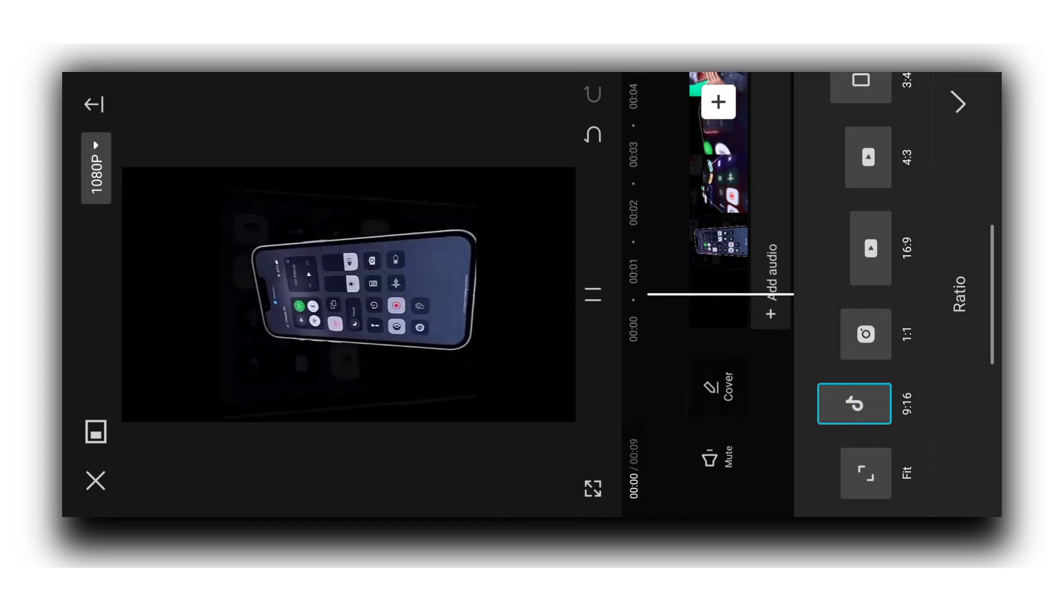